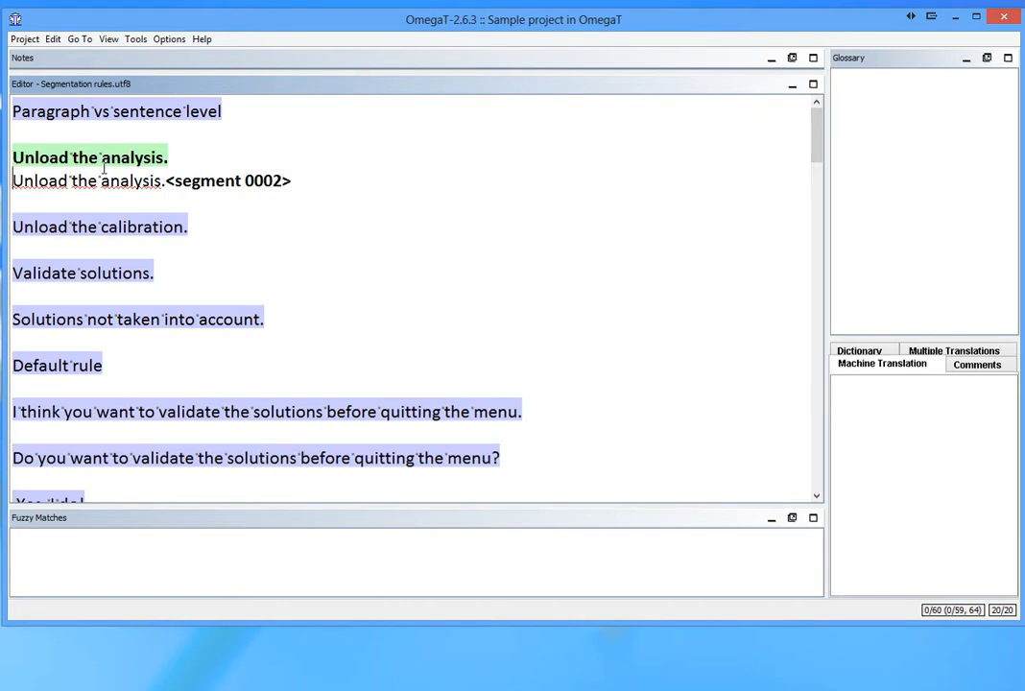
pyautogui.moveTo(103, 169)
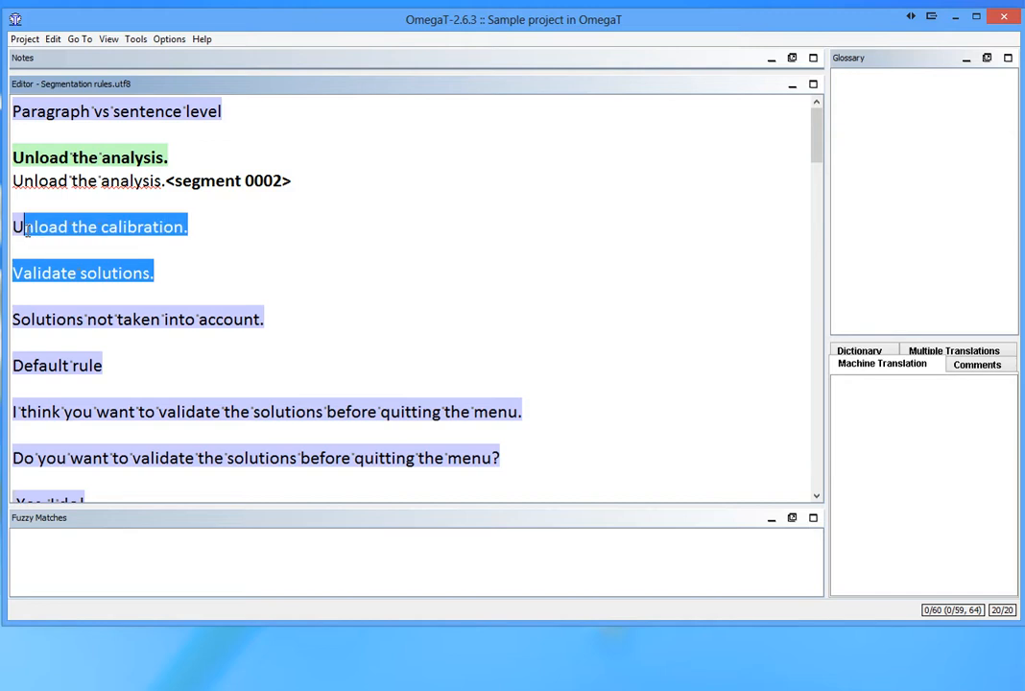
# - Clear the selection in the document and advance to a later segment
pyautogui.click(134, 38)
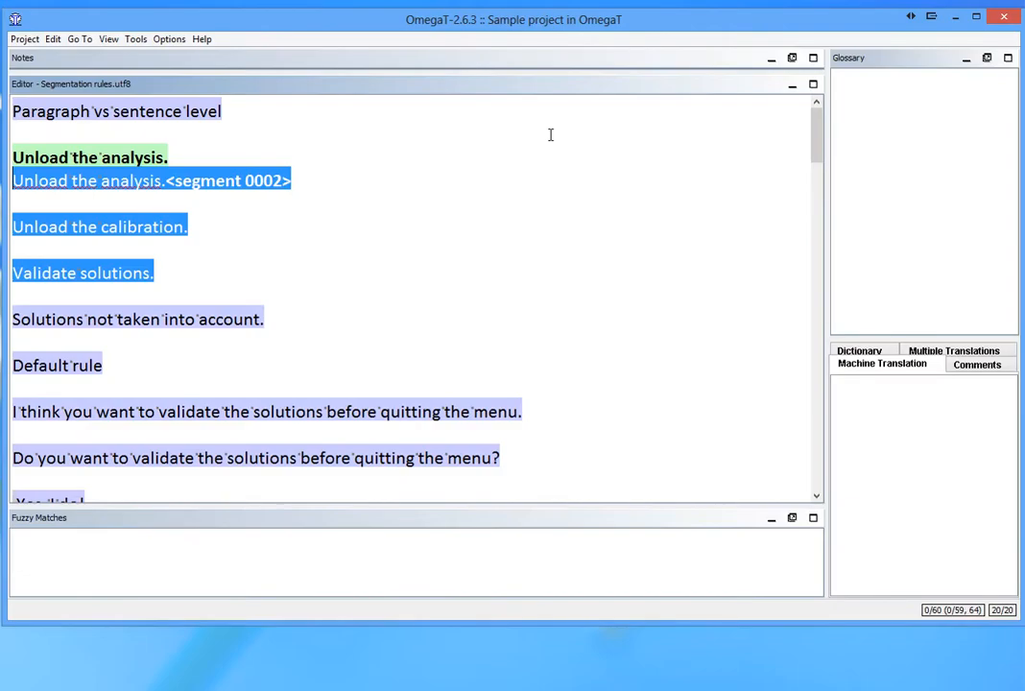
pyautogui.click(72, 181)
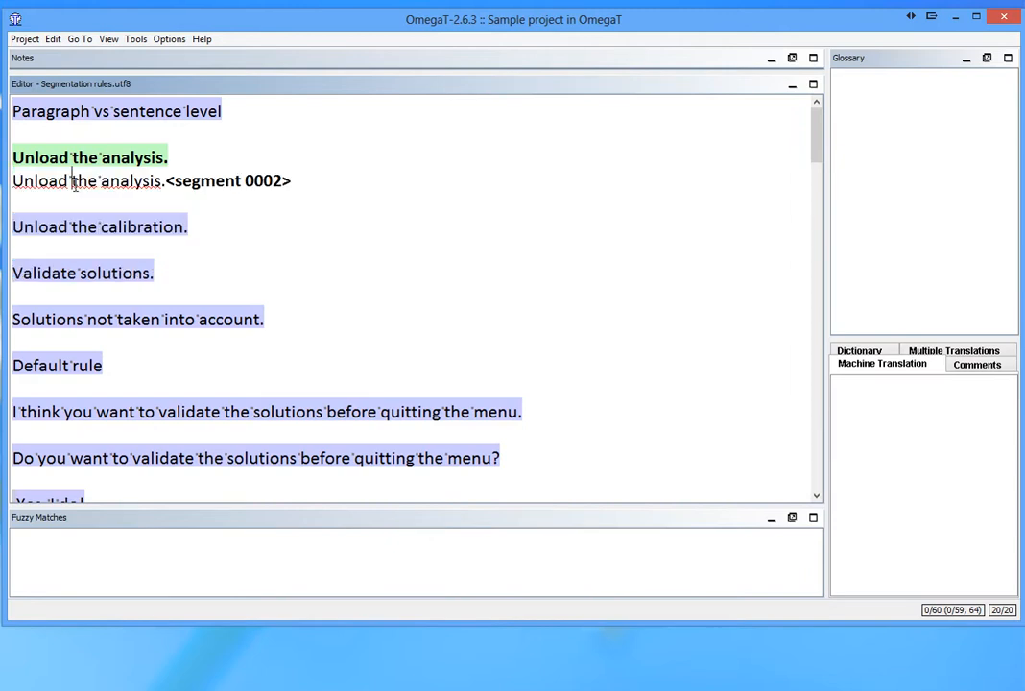
pyautogui.press('enter')
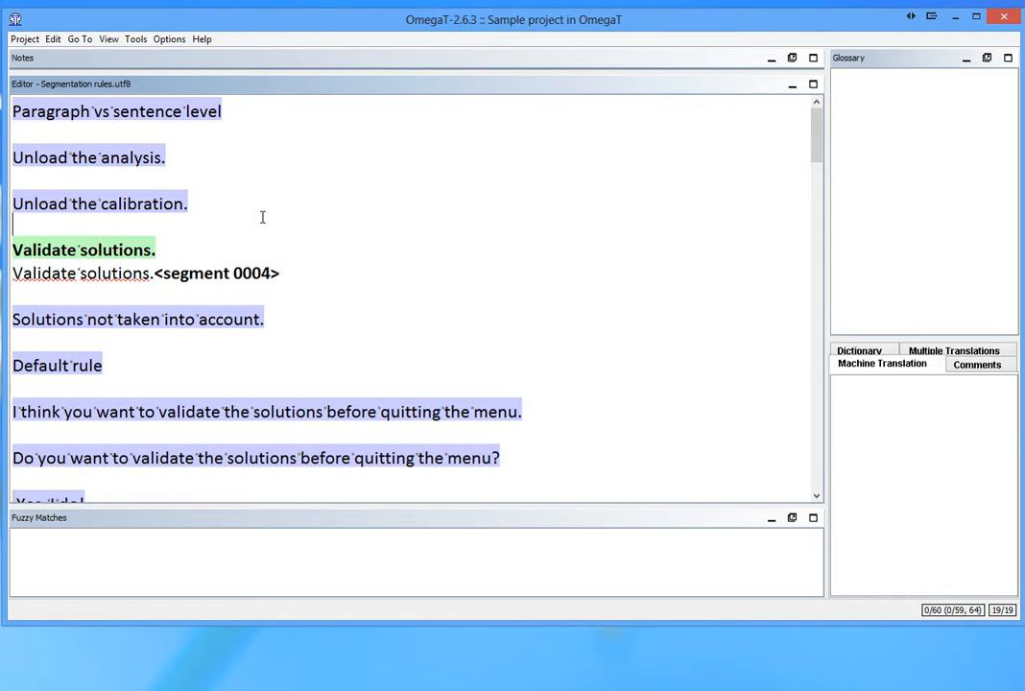
# - Enable sentence-level segmenting in Project Properties and agree to reopen the project
pyautogui.click(23, 38)
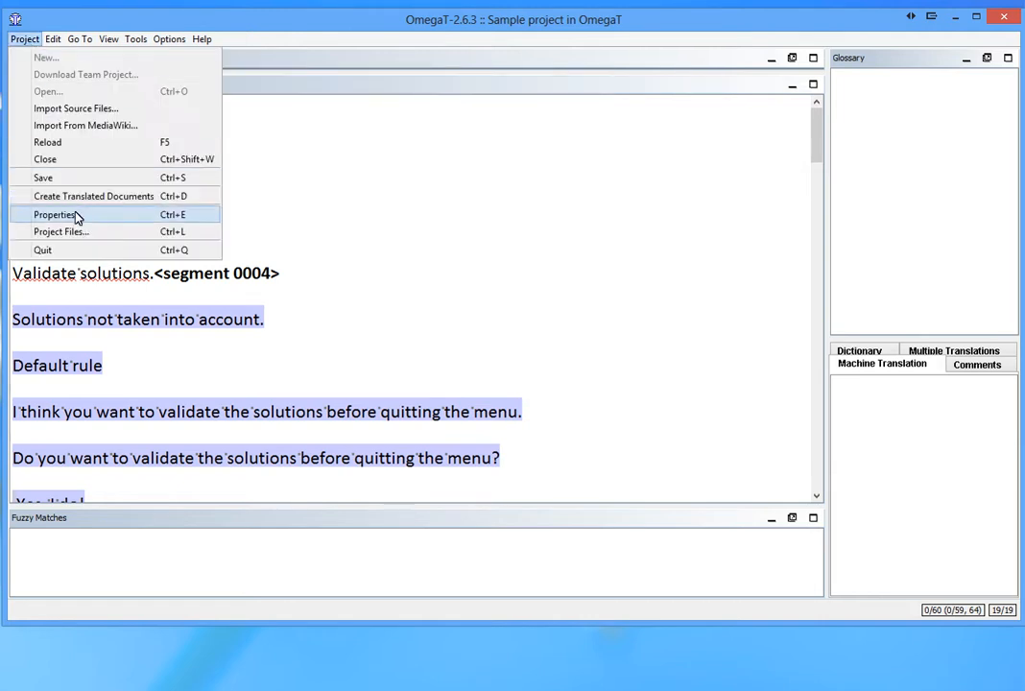
pyautogui.click(54, 215)
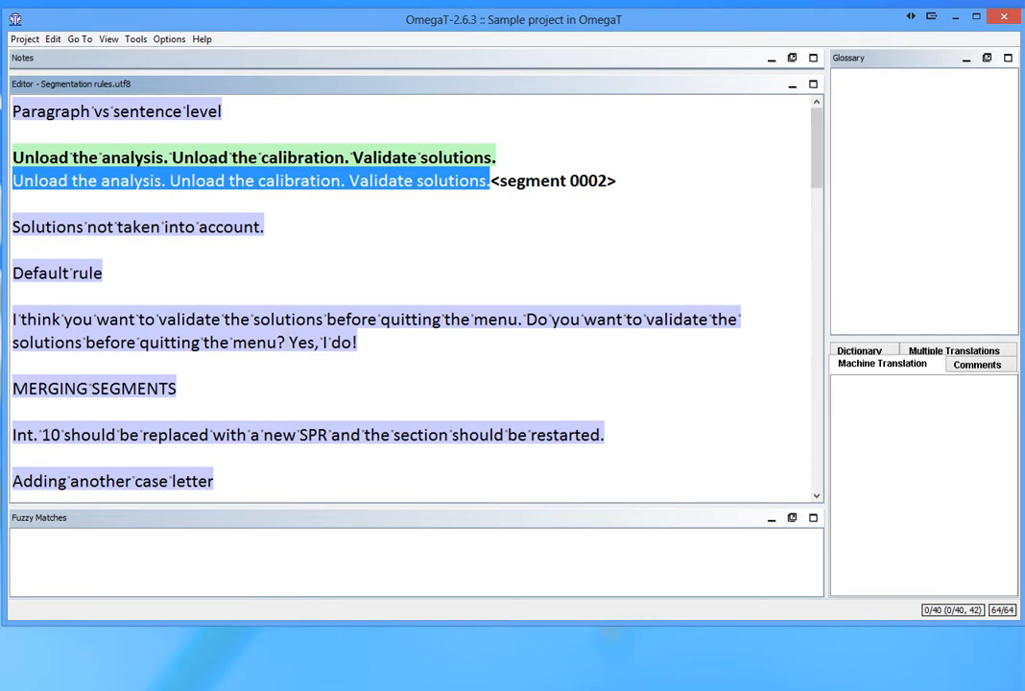
pyautogui.click(23, 38)
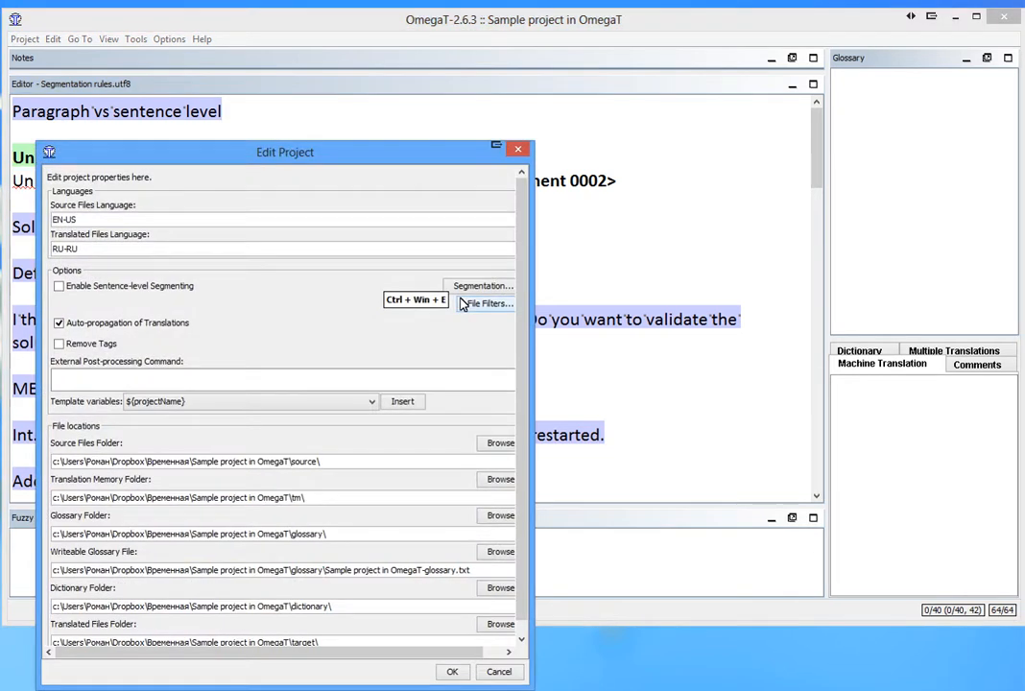
pyautogui.click(453, 672)
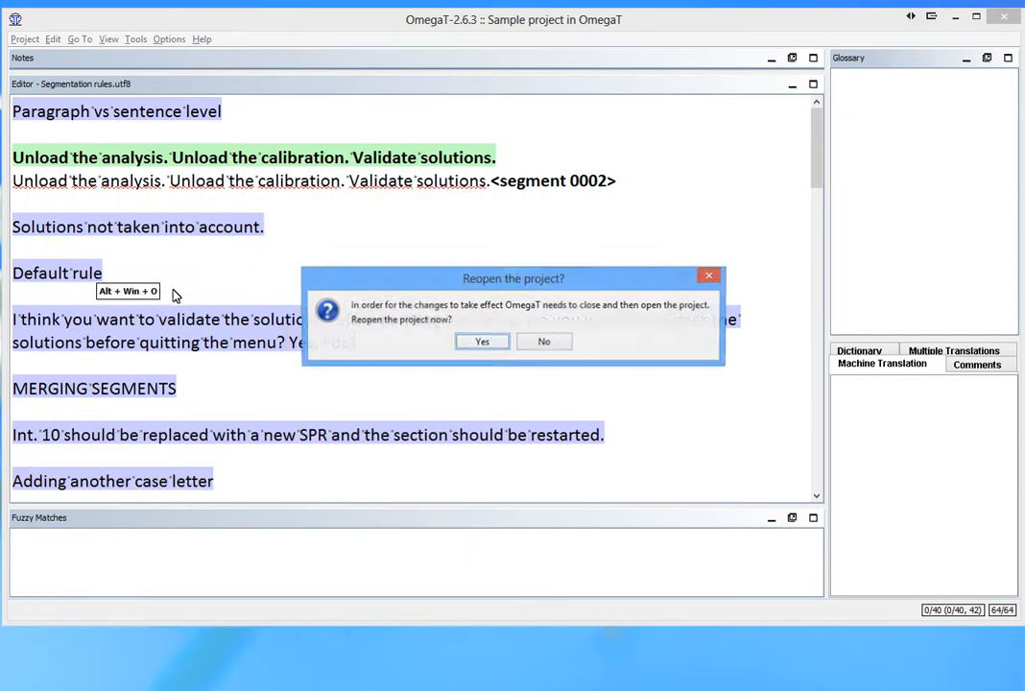
pyautogui.click(482, 342)
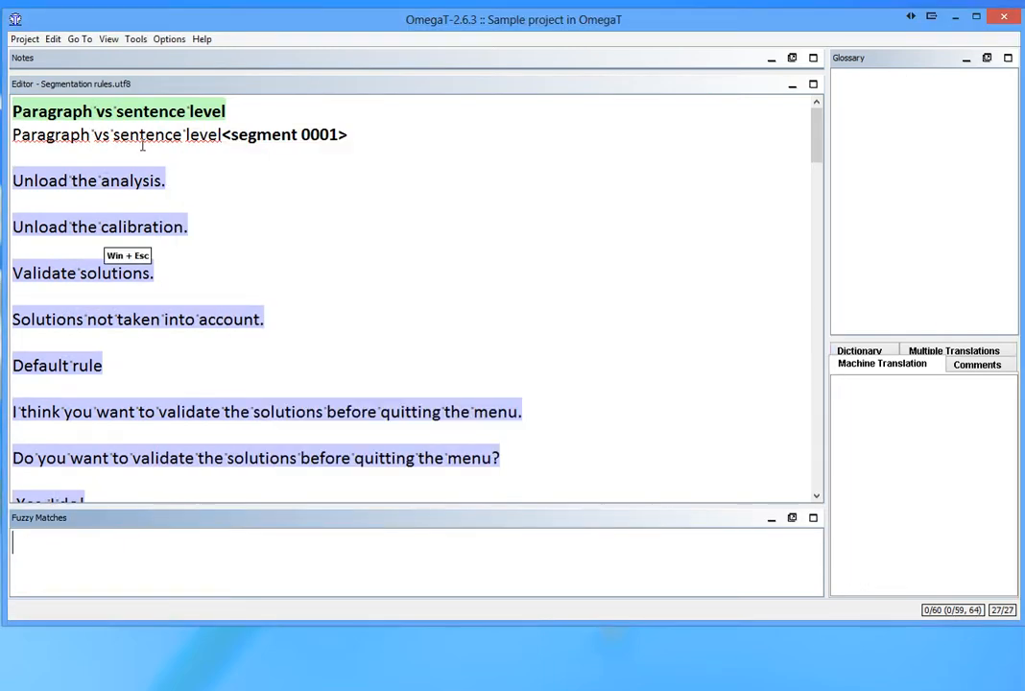
# - Load the z_German paragraph-level file into the editor from the Project Files list
pyautogui.press('enter')
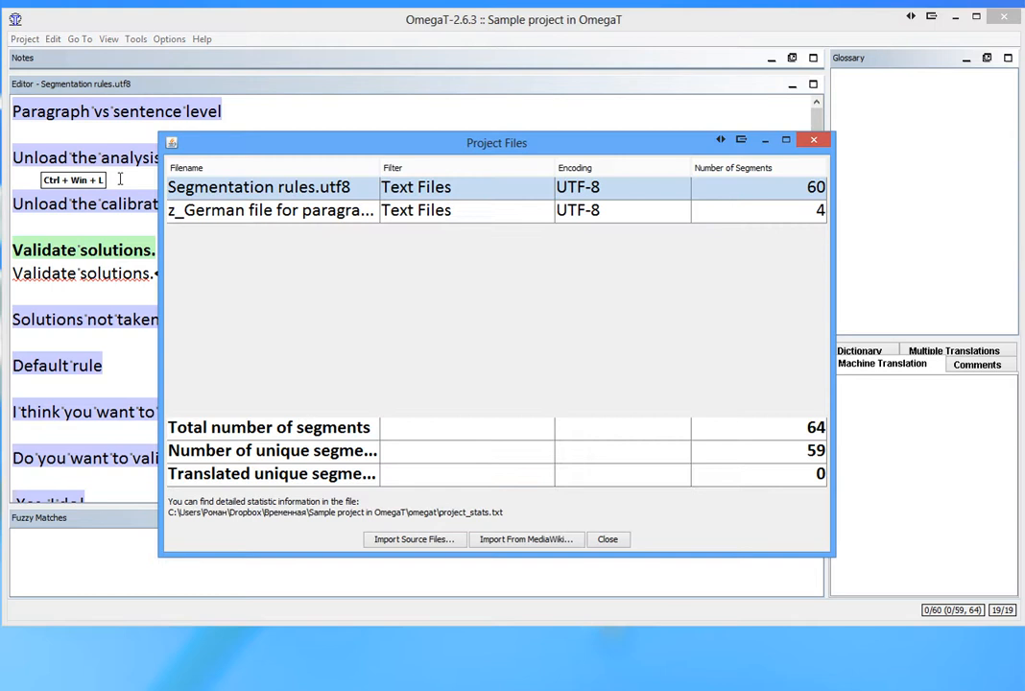
pyautogui.doubleClick(270, 209)
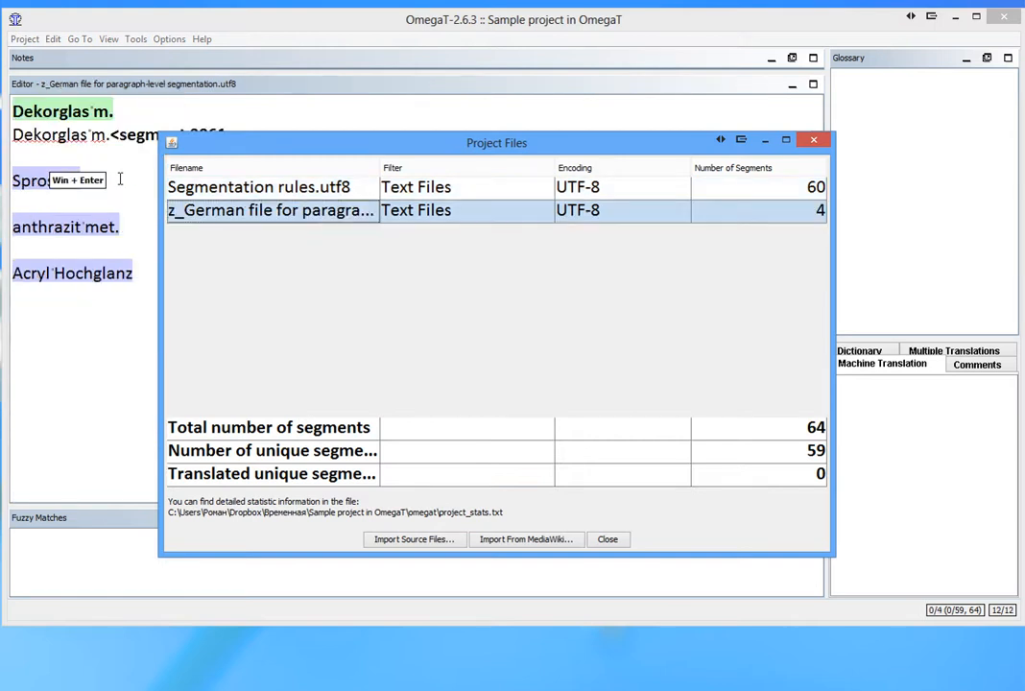
pyautogui.click(606, 537)
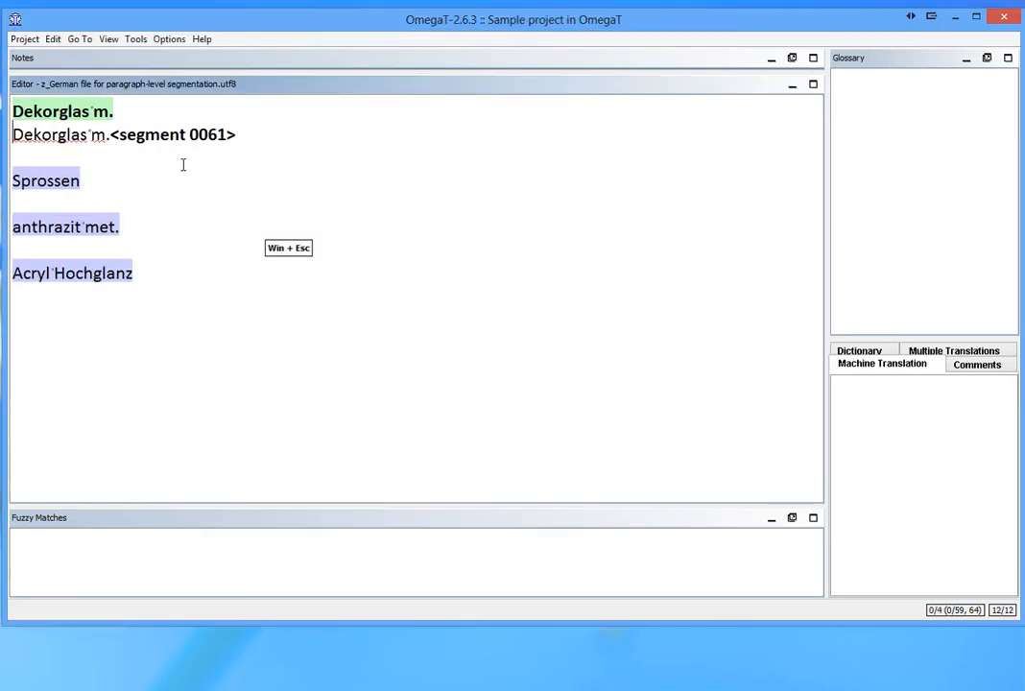
pyautogui.click(135, 38)
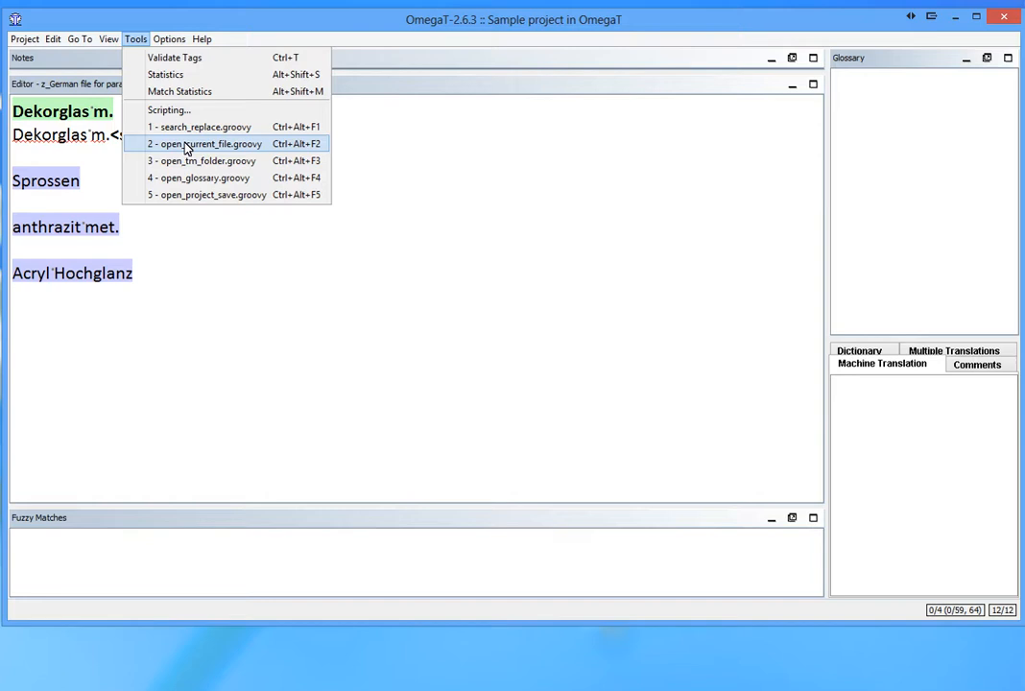
pyautogui.click(203, 142)
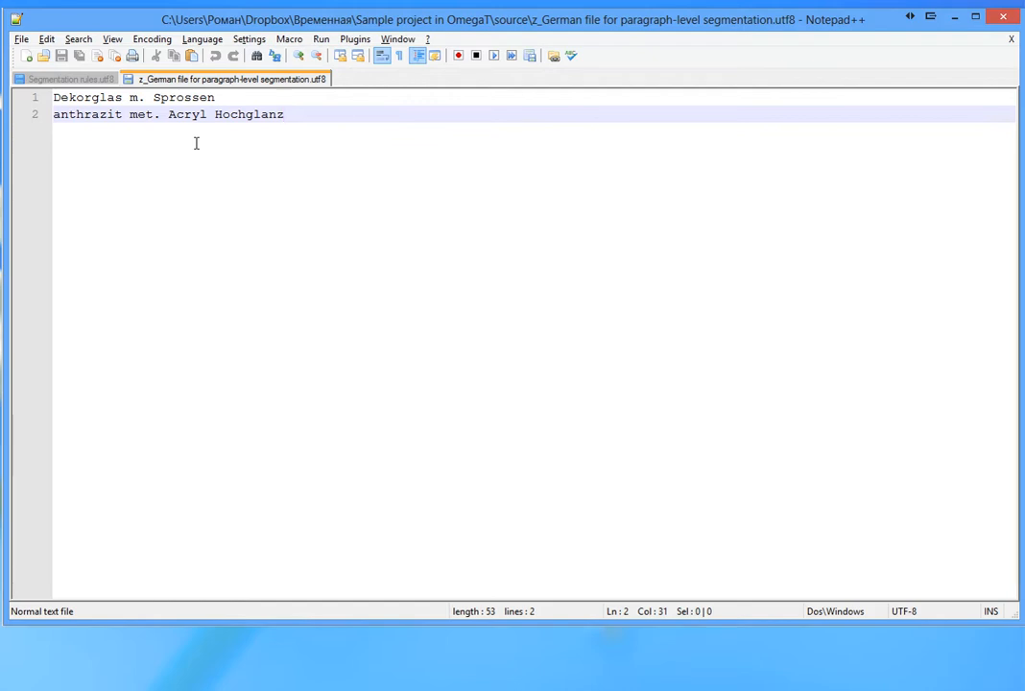
pyautogui.moveTo(173, 115)
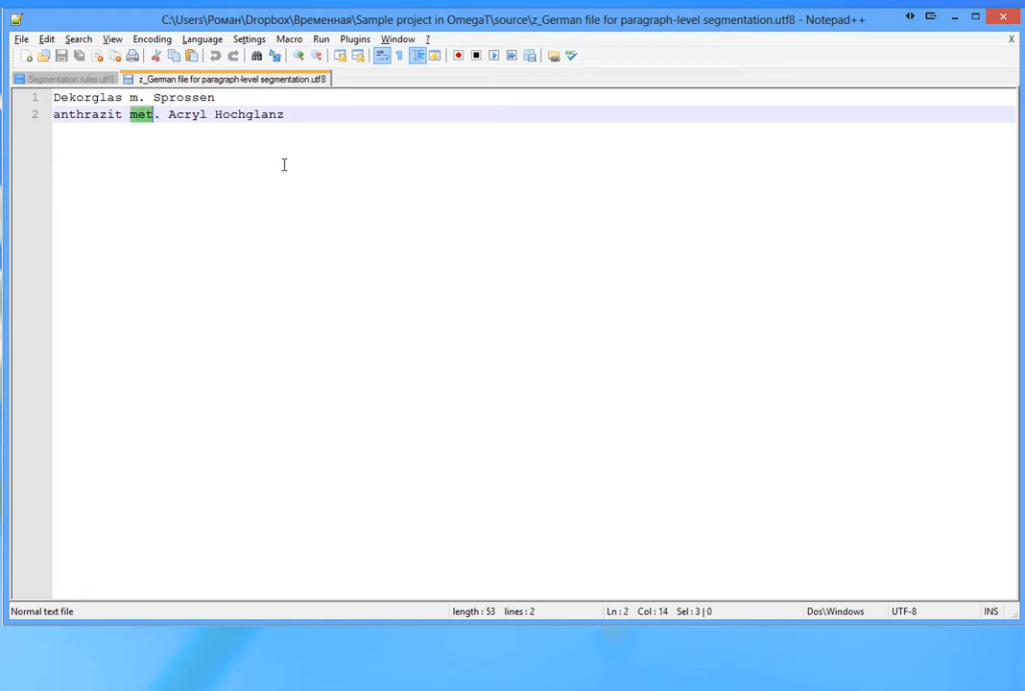
pyautogui.moveTo(296, 169)
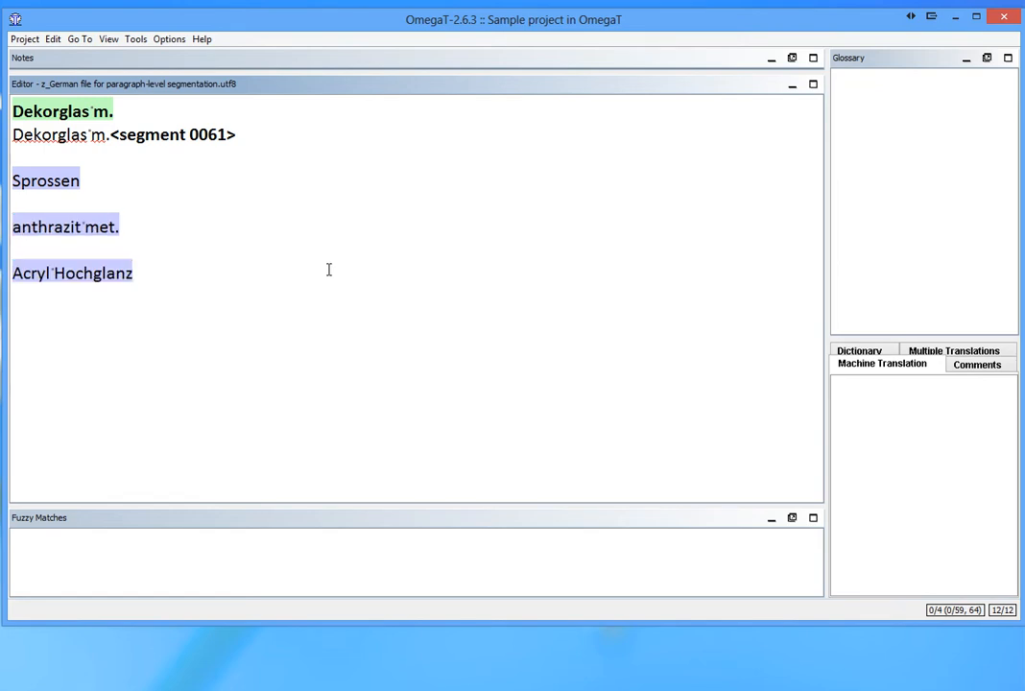
# - Close Project Properties and load Segmentation rules.utf8 into the editor from the project files
pyautogui.click(23, 38)
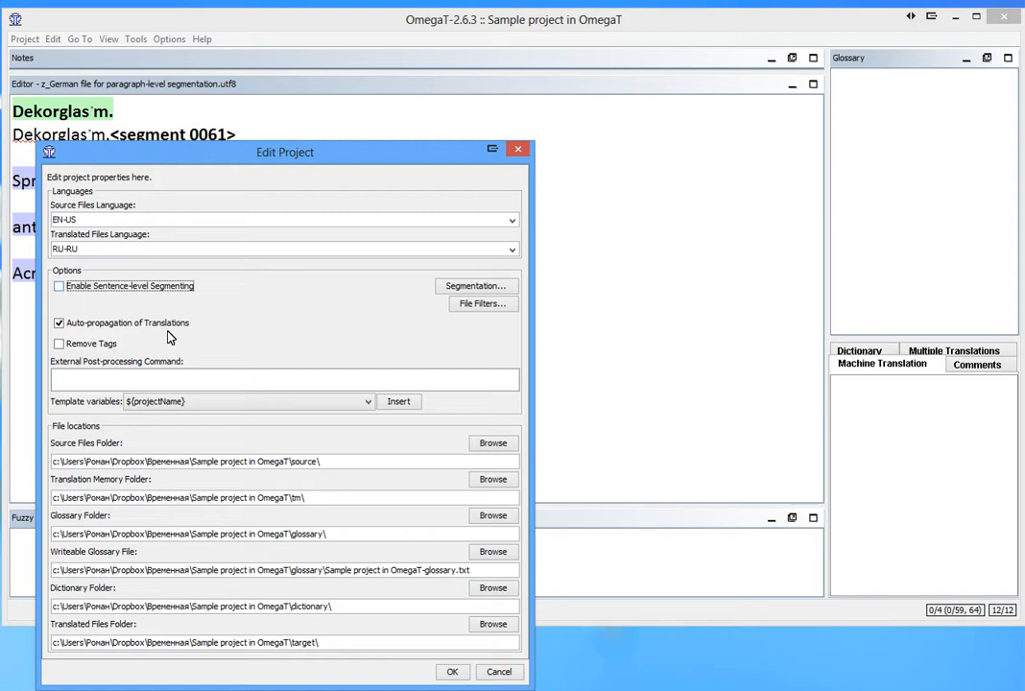
pyautogui.click(453, 672)
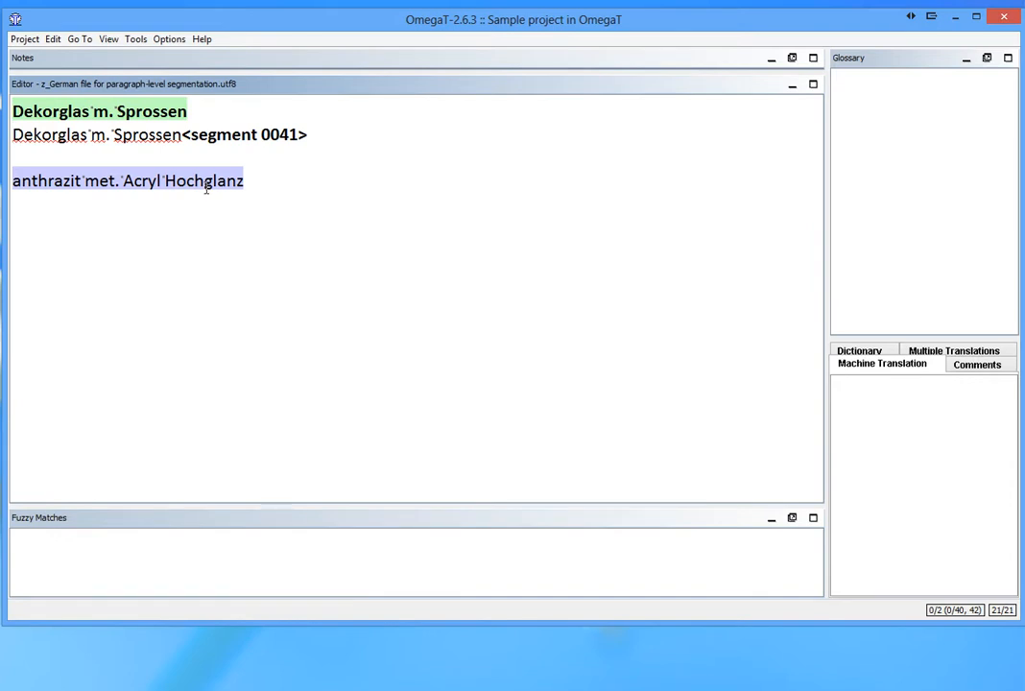
pyautogui.doubleClick(100, 135)
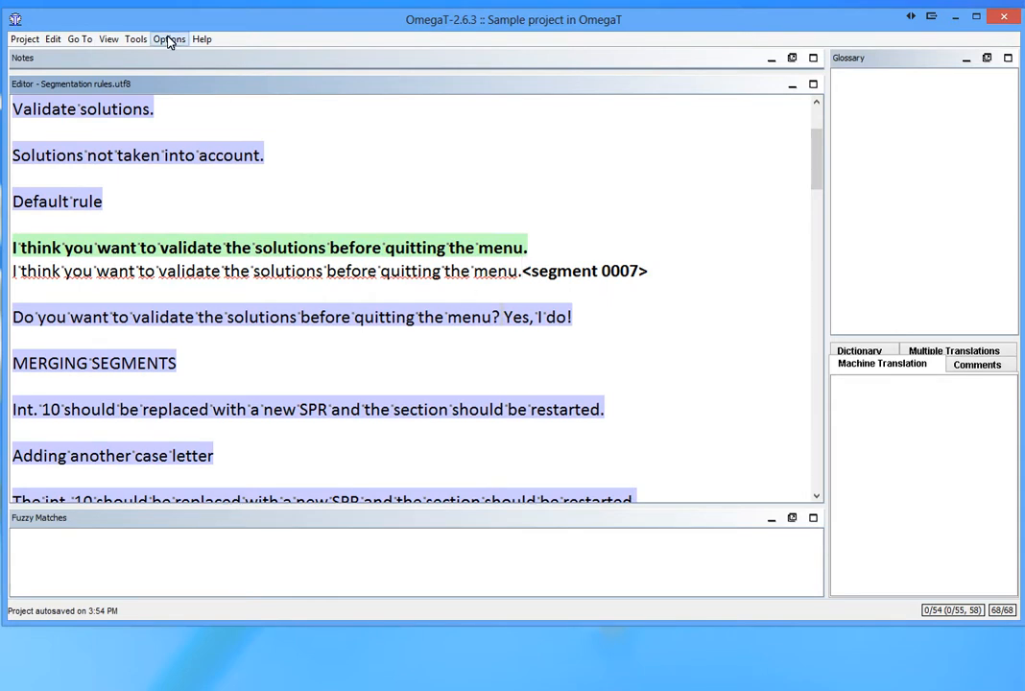
pyautogui.click(169, 38)
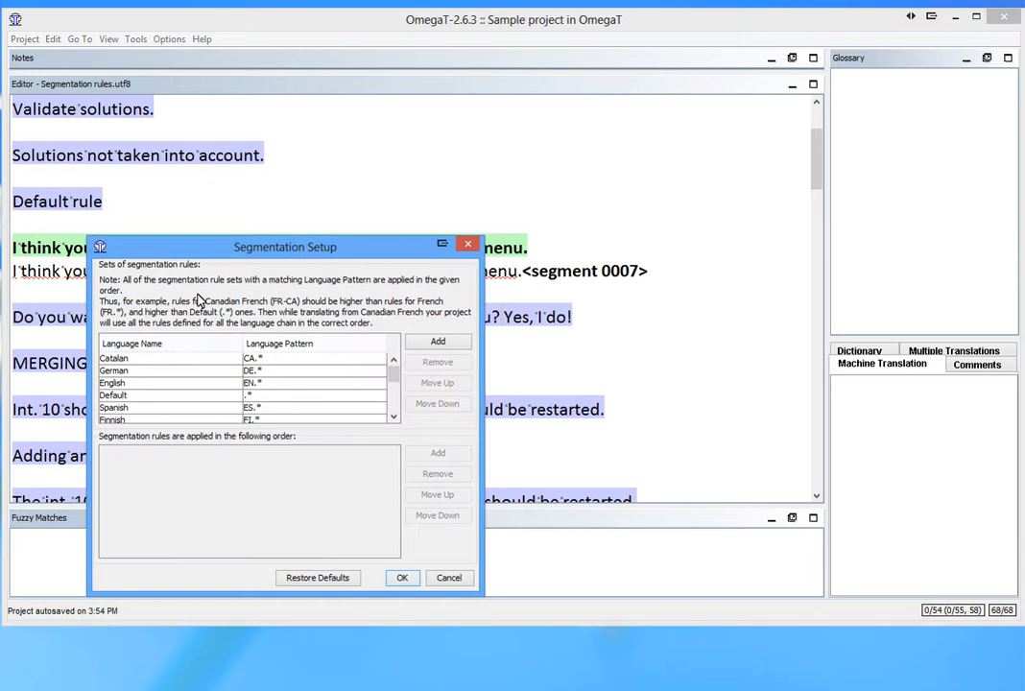
pyautogui.click(111, 396)
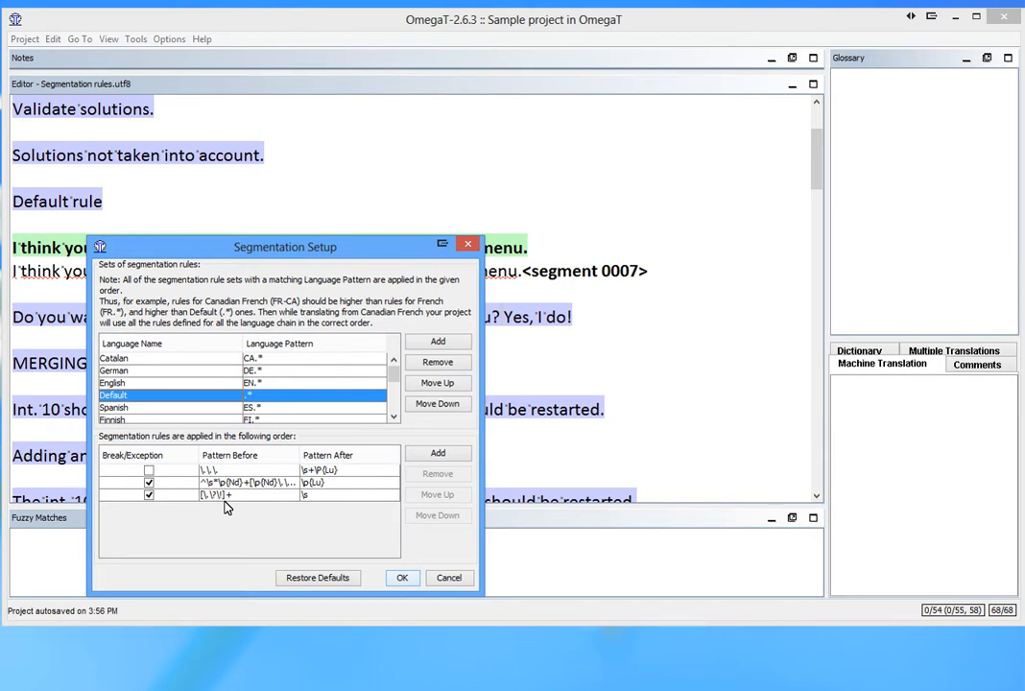
pyautogui.moveTo(323, 506)
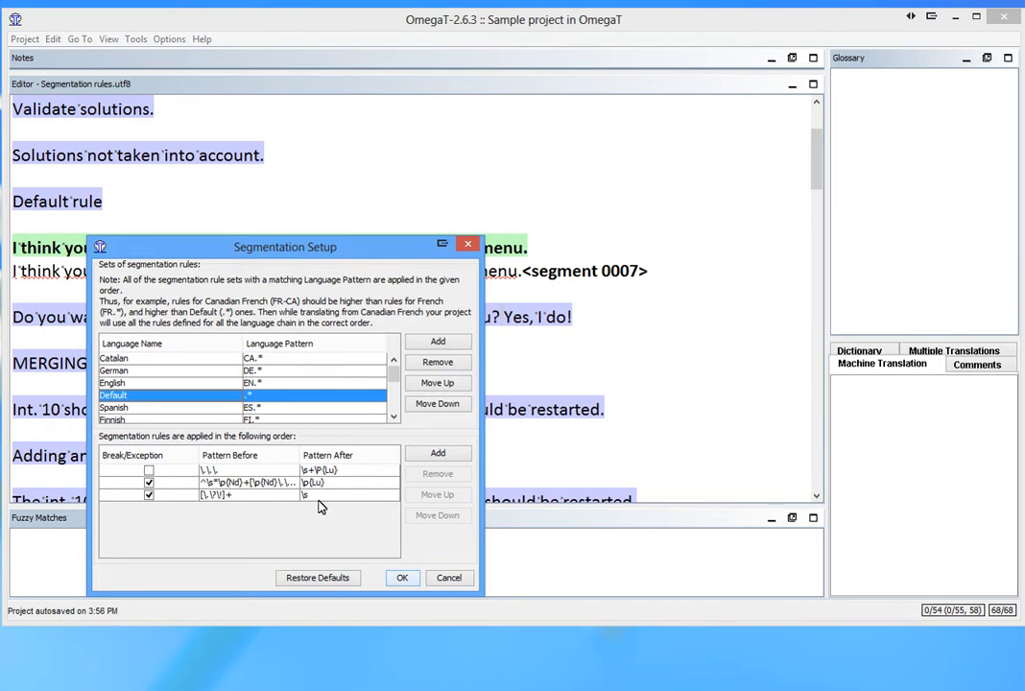
pyautogui.moveTo(165, 522)
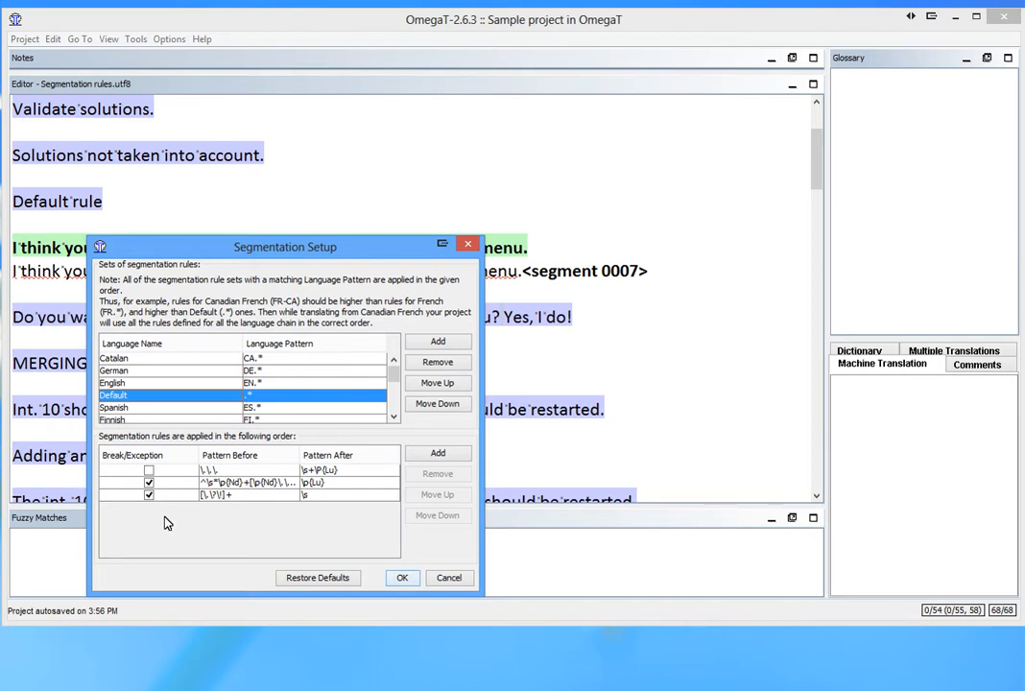
pyautogui.click(150, 495)
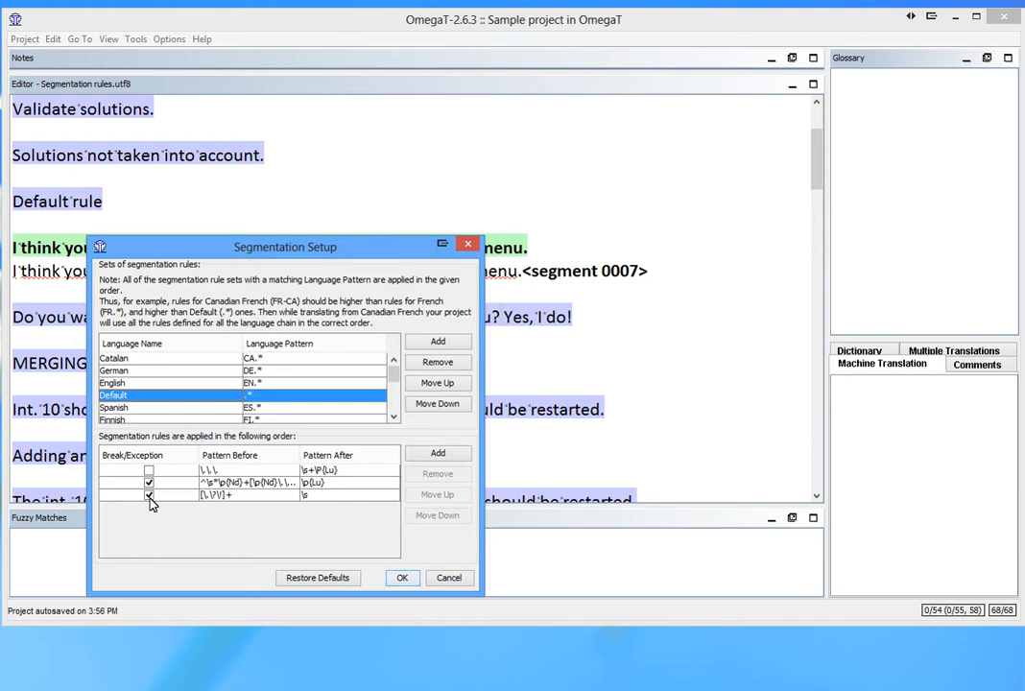
pyautogui.click(403, 576)
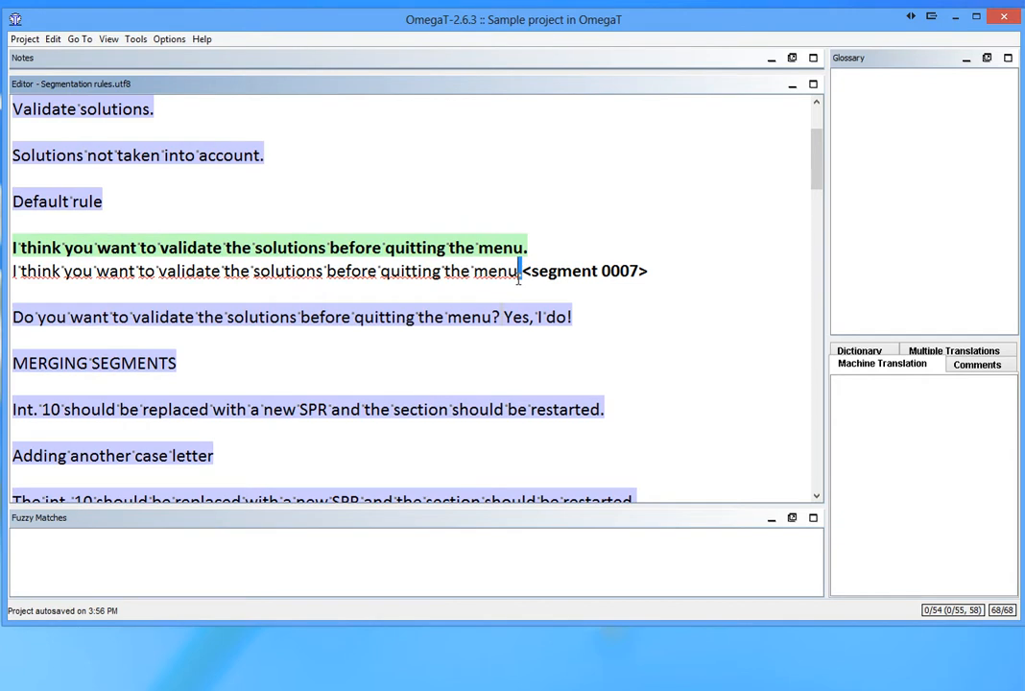
# - Advance to segment 0008, the validation question followed by 'Yes, I do!'
pyautogui.press('enter')
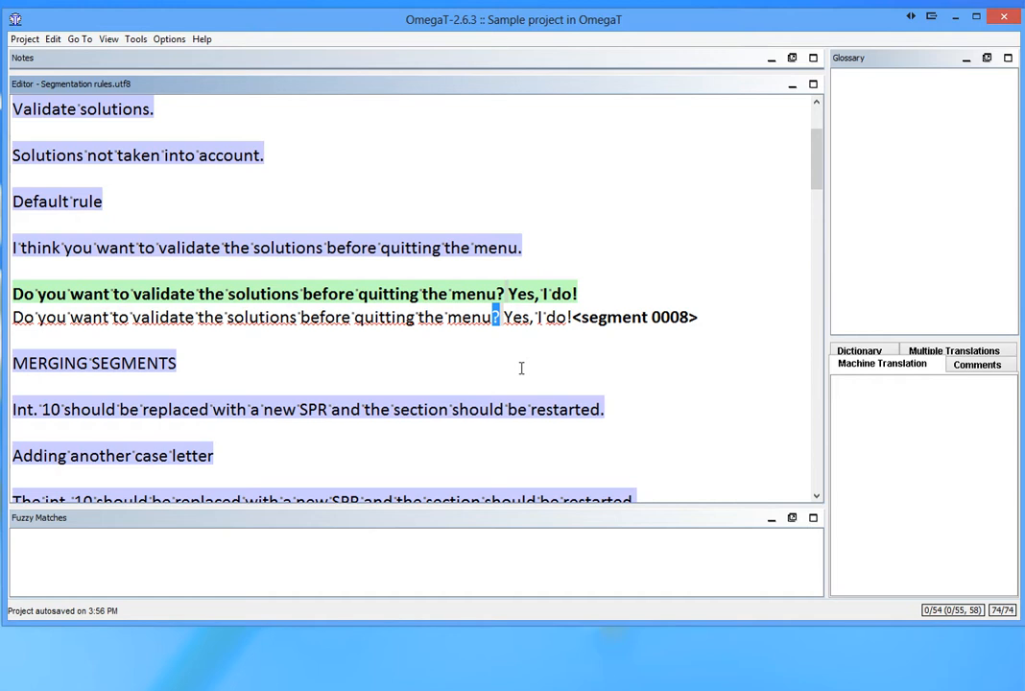
# - In the Default rule set, edit the question-mark rule's Pattern After, save, and reopen the project
pyautogui.click(169, 39)
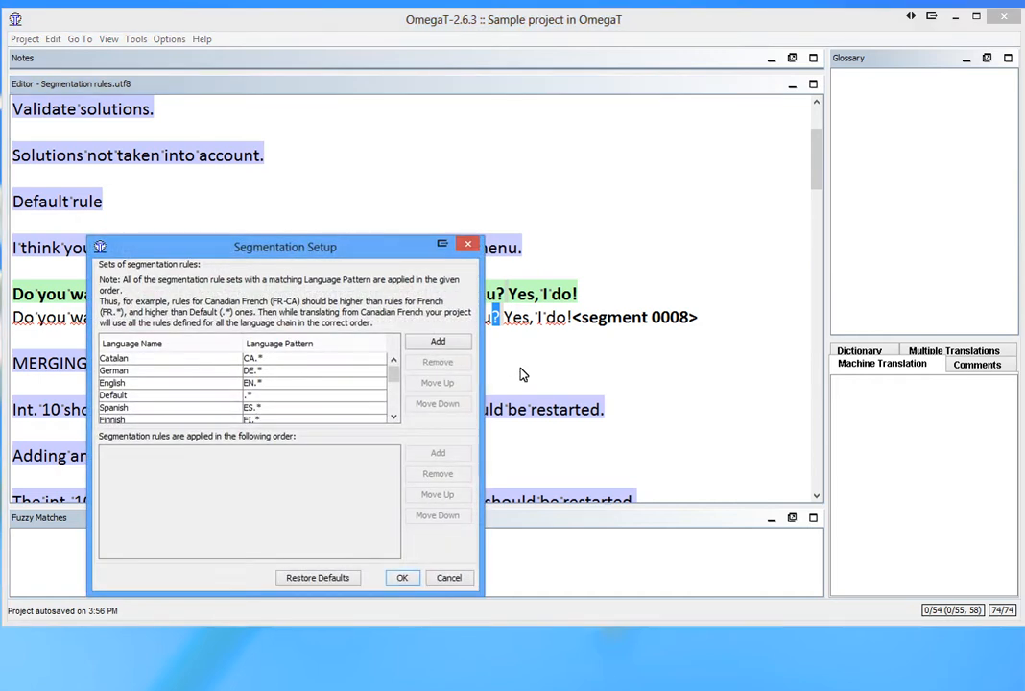
pyautogui.click(113, 396)
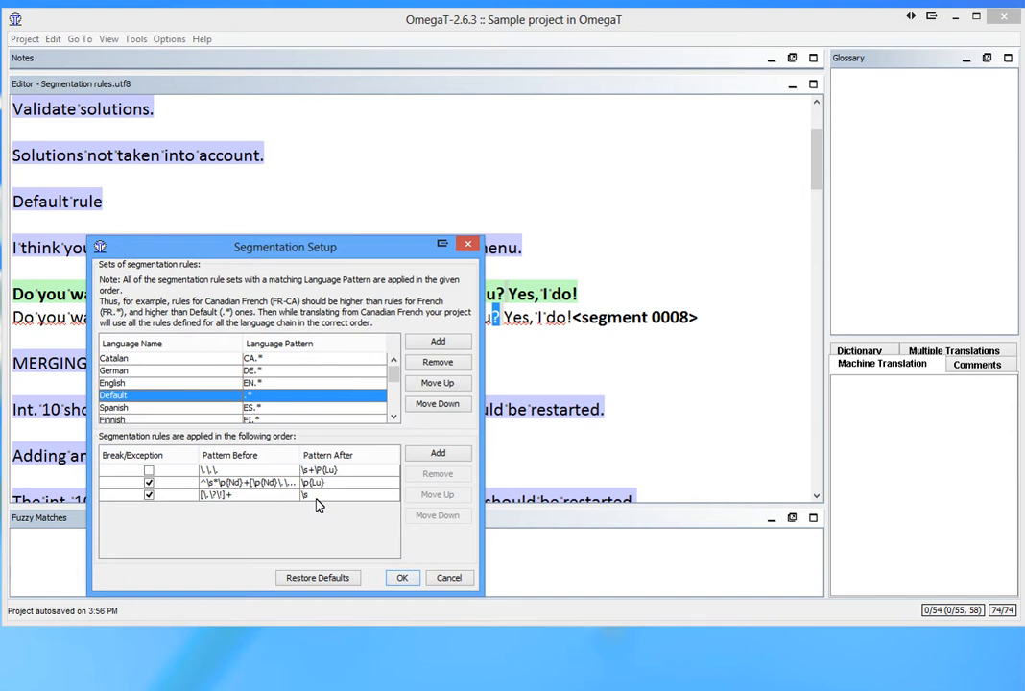
pyautogui.click(221, 496)
pyautogui.write('p{Zs}')
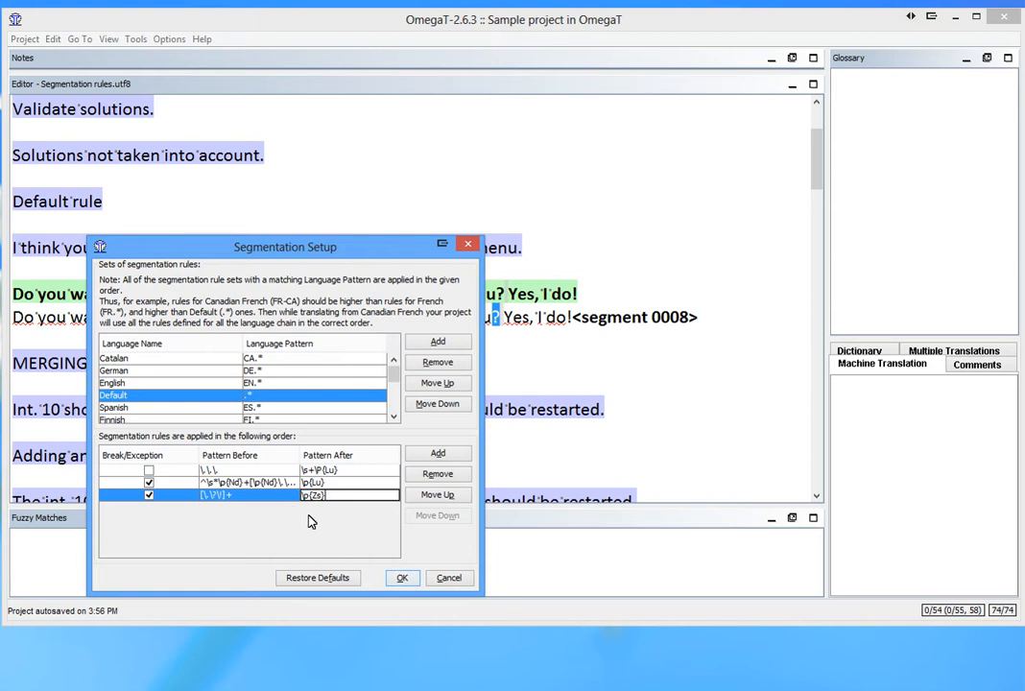
pyautogui.click(404, 576)
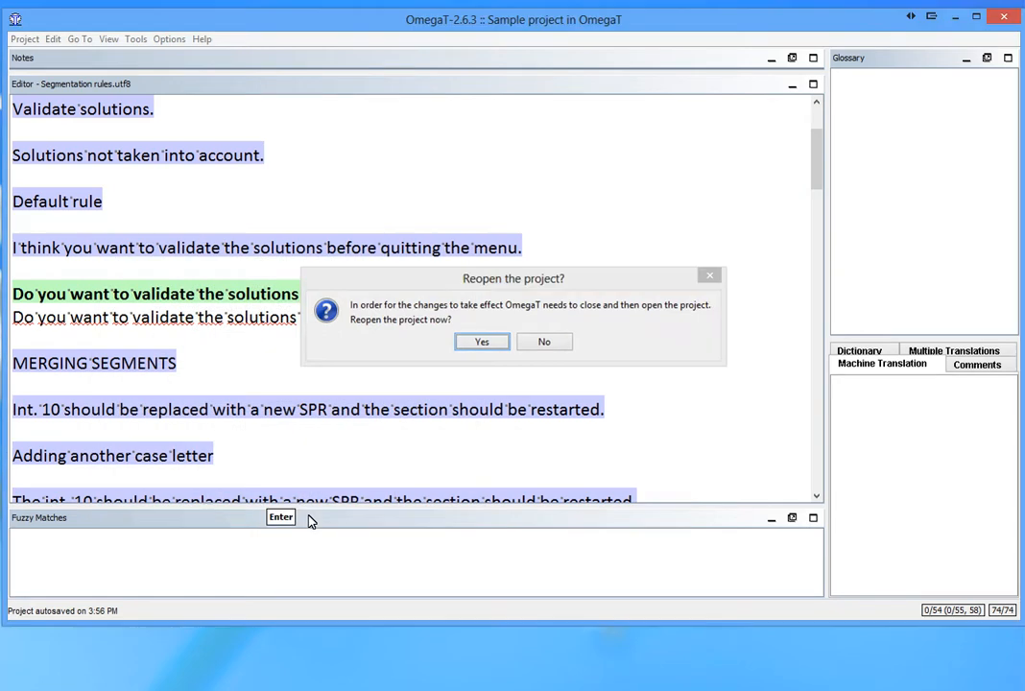
pyautogui.click(482, 342)
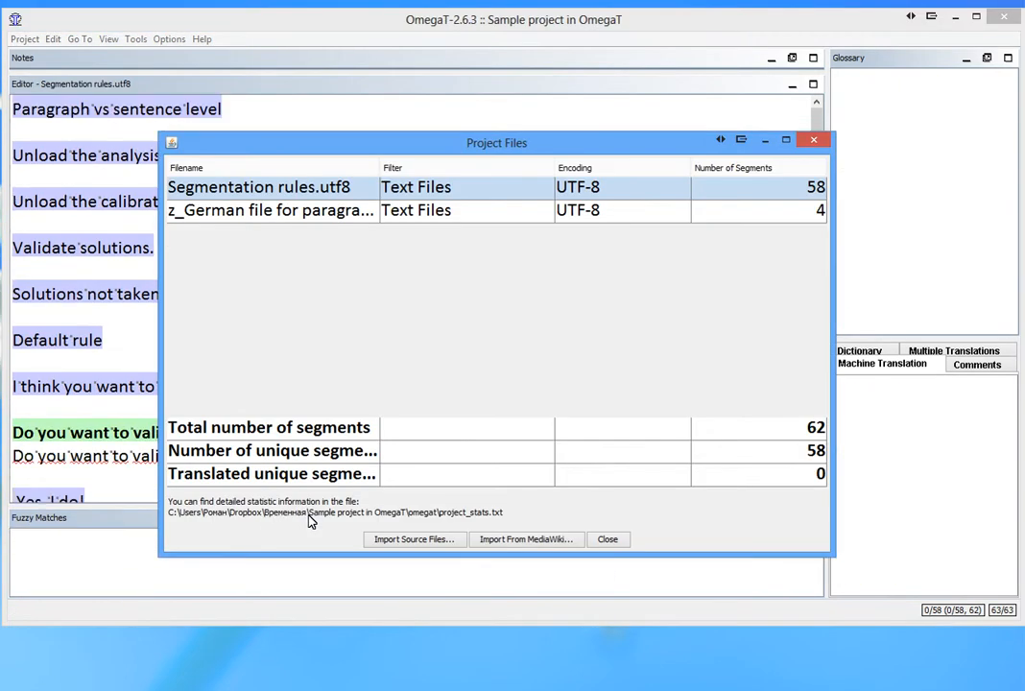
pyautogui.click(607, 538)
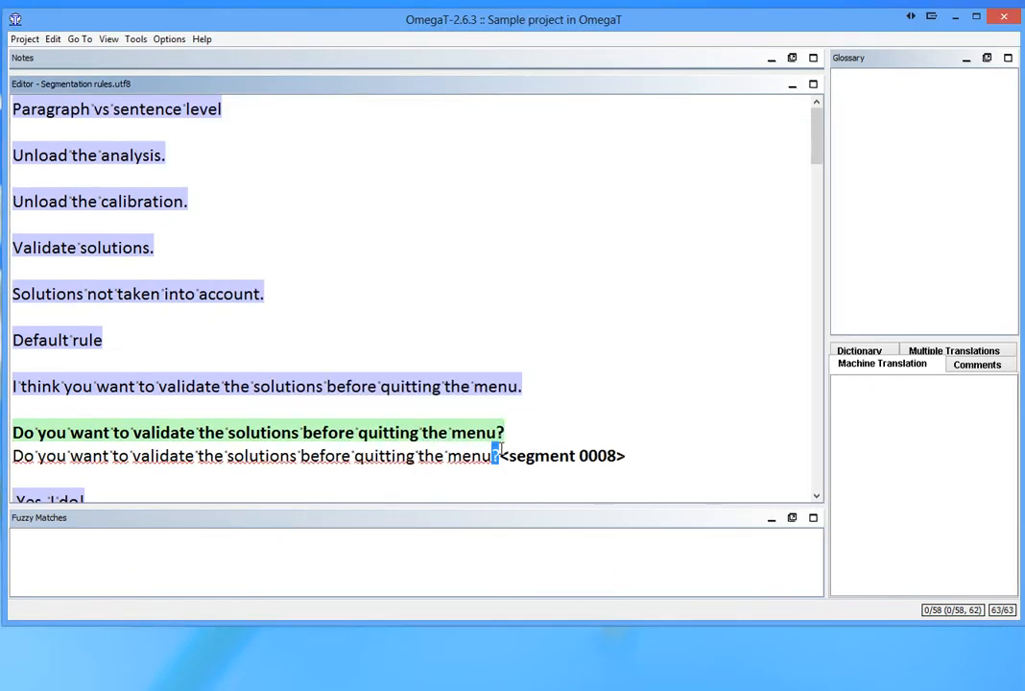